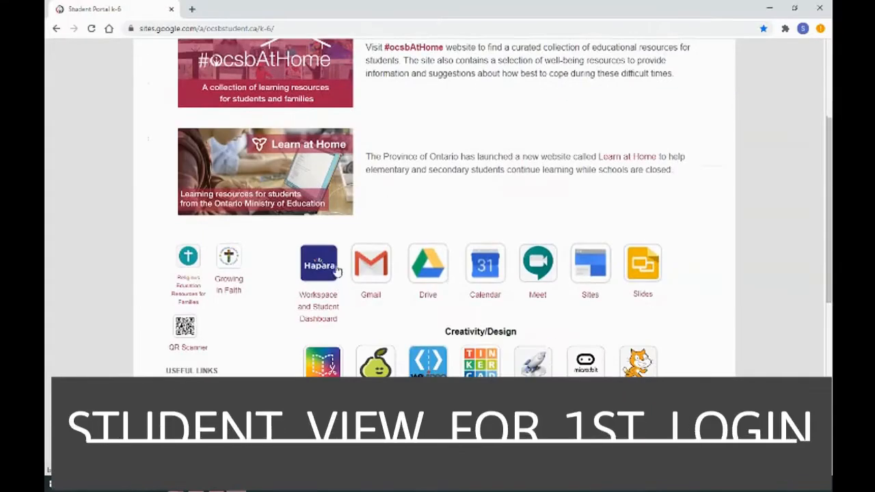
Open the Hapara Student Dashboard from the student portal's Workspace icon
click(317, 264)
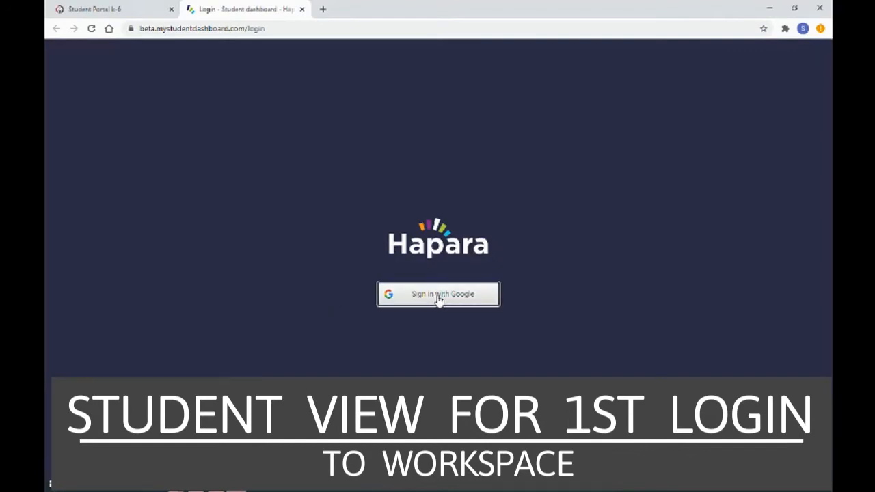
click(437, 293)
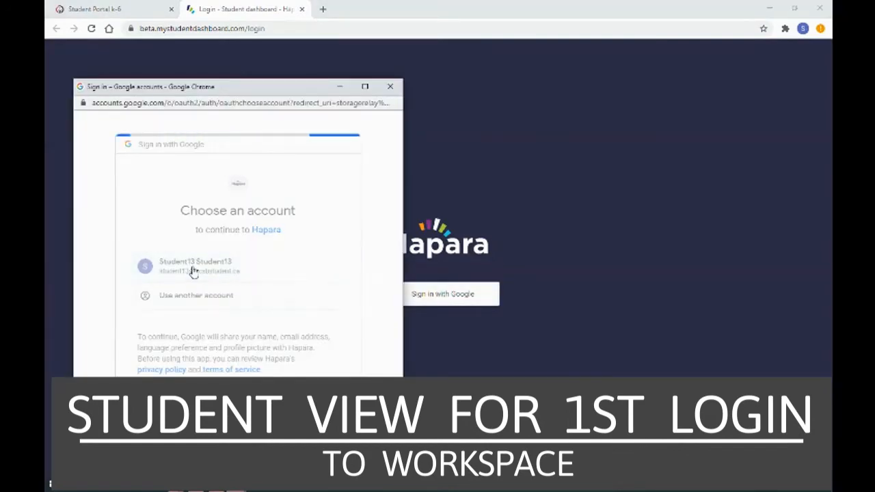
click(194, 266)
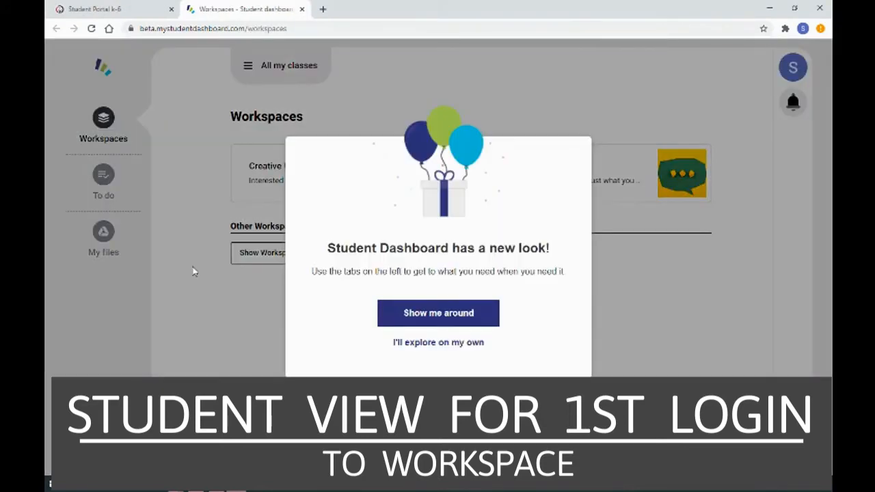
mouse_move(444, 265)
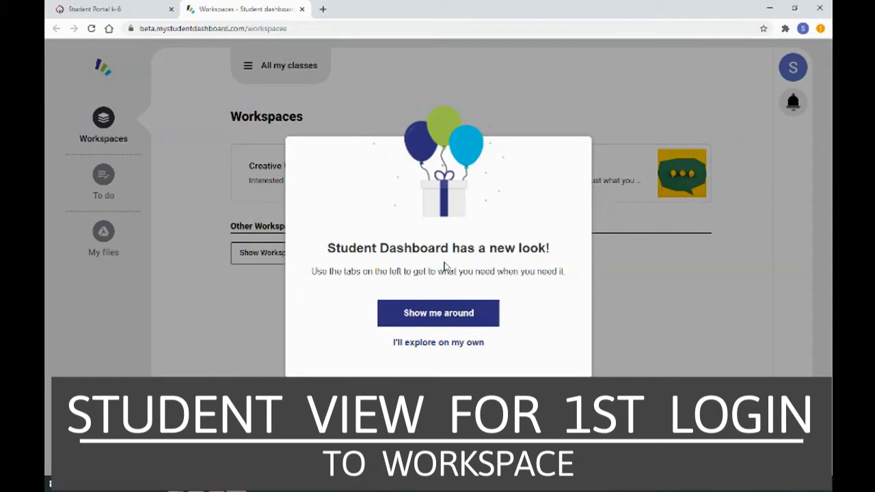
mouse_move(437, 342)
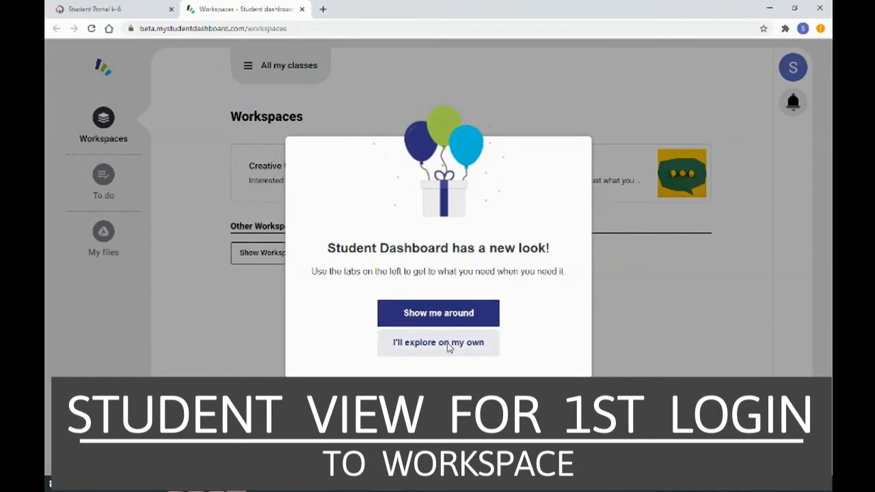
click(437, 342)
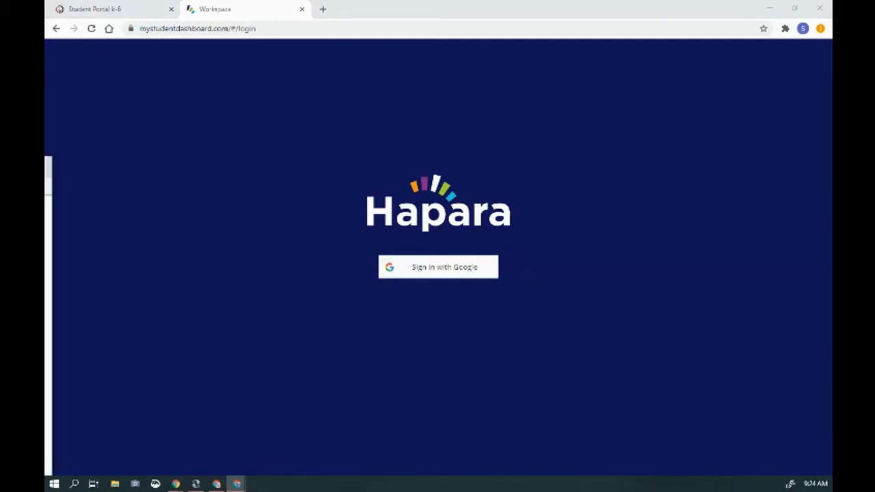
Sign in with Google and allow Hapara access to the Drive files, reaching the Creation workspace
click(437, 267)
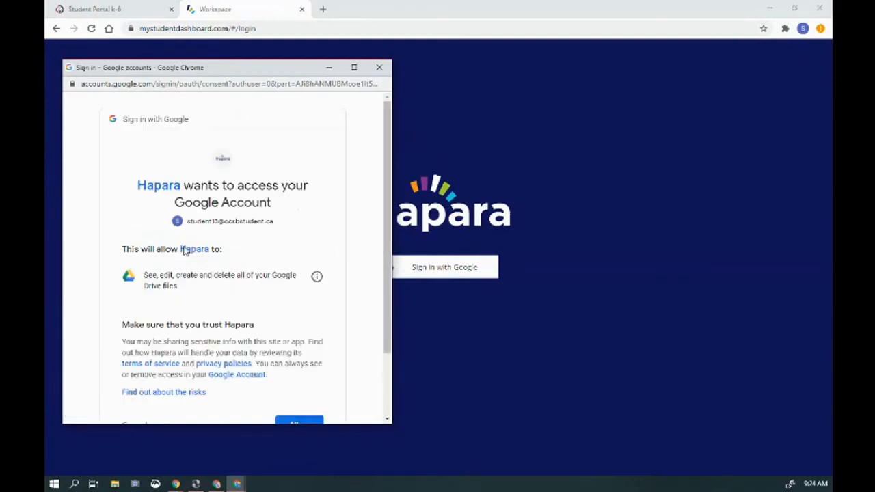
scroll(down, 3)
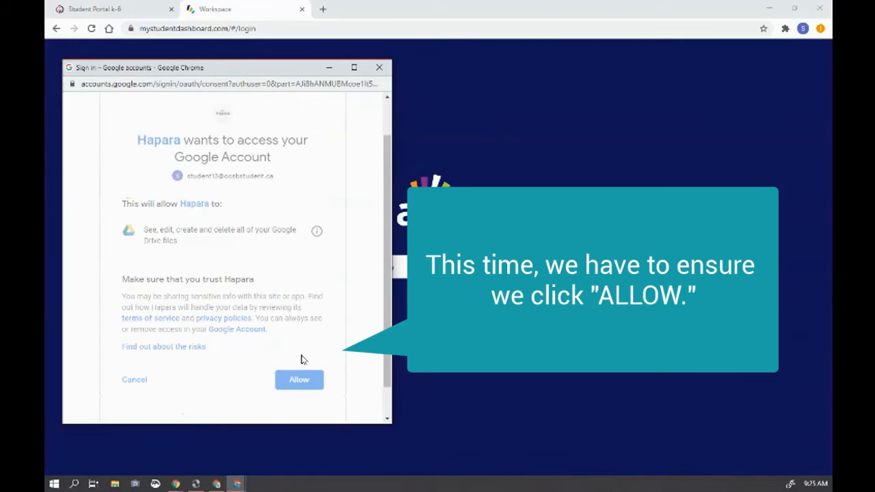
click(298, 380)
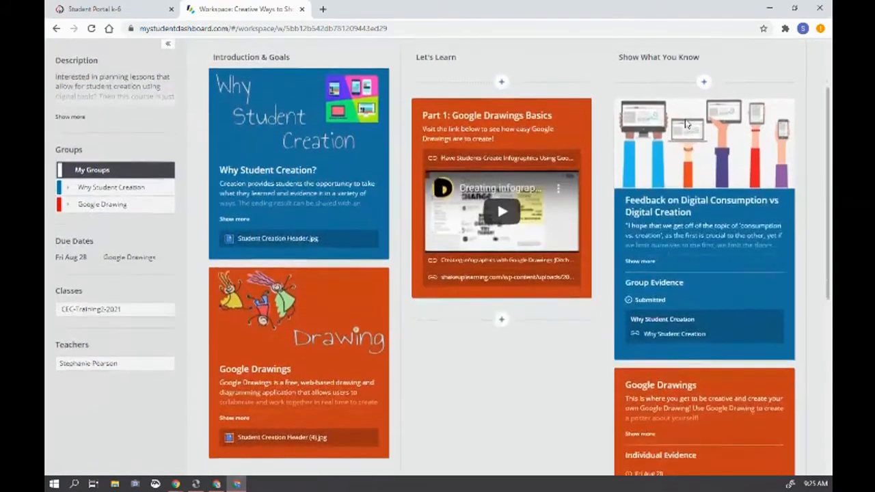
Start the Self Portrait Poster Example assignment in the Google Drawings card
scroll(down, 3)
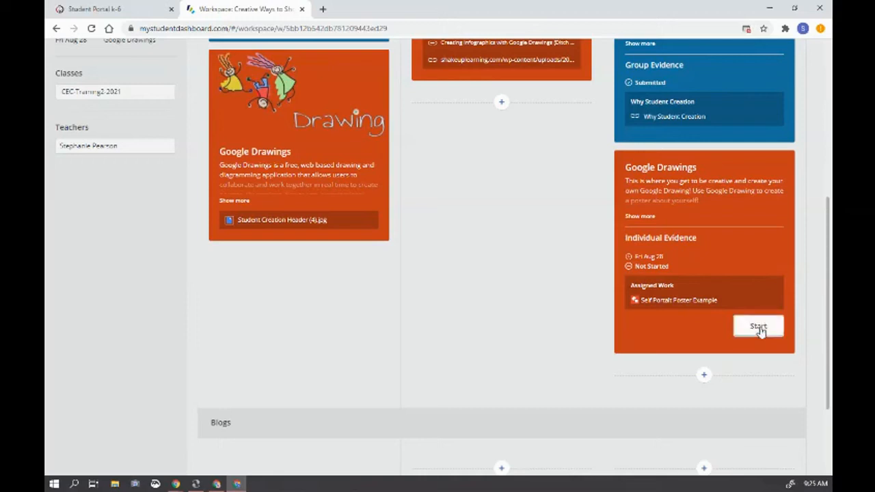
click(757, 327)
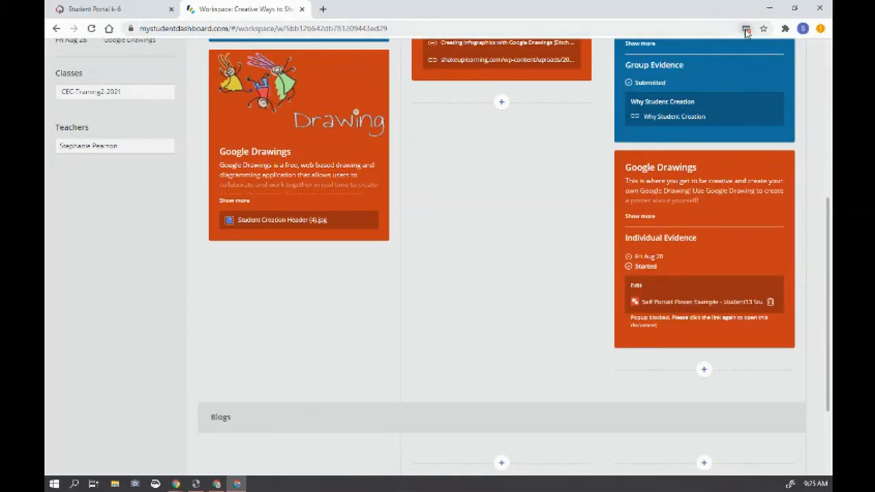
Always allow pop-ups from the dashboard site and open the Self Portrait Poster drawing
click(746, 29)
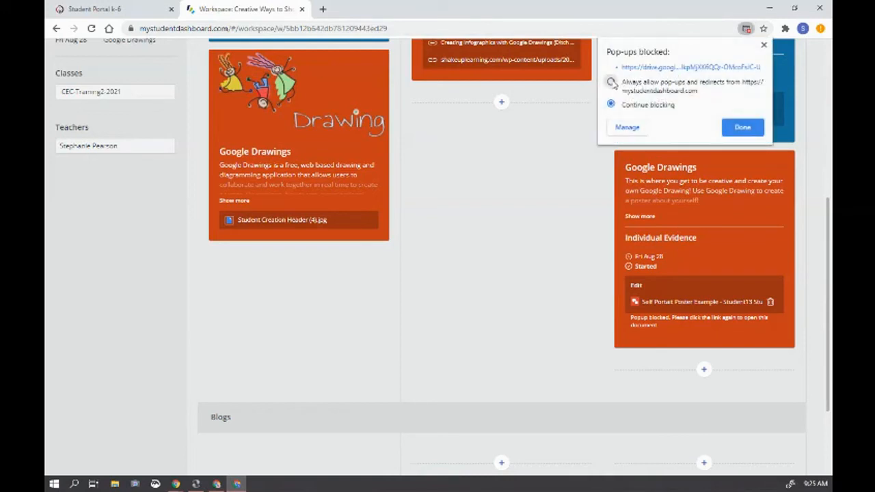
click(610, 82)
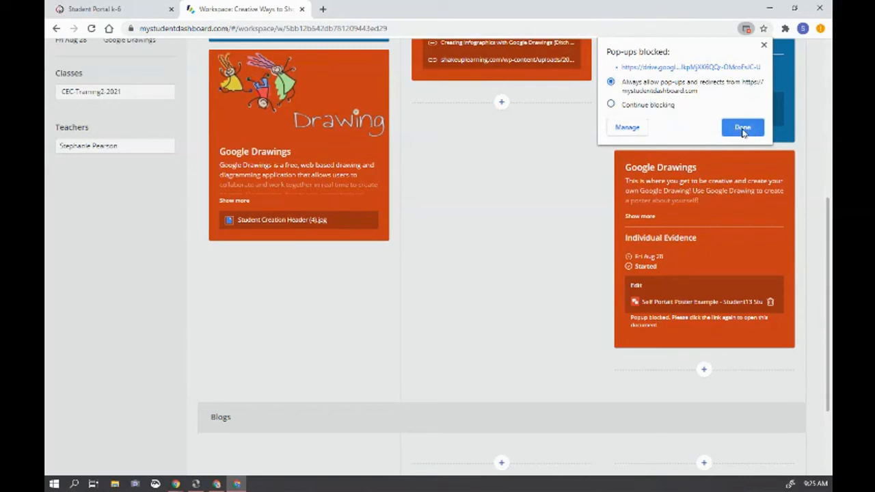
click(742, 128)
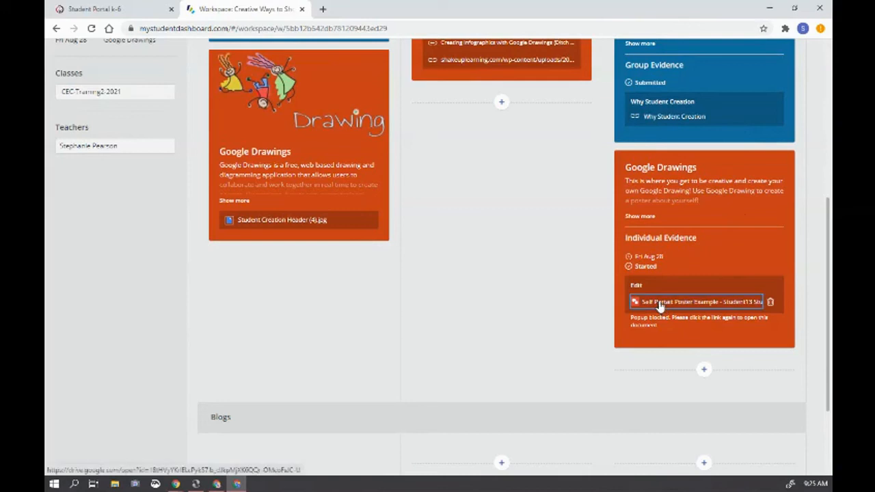
click(694, 302)
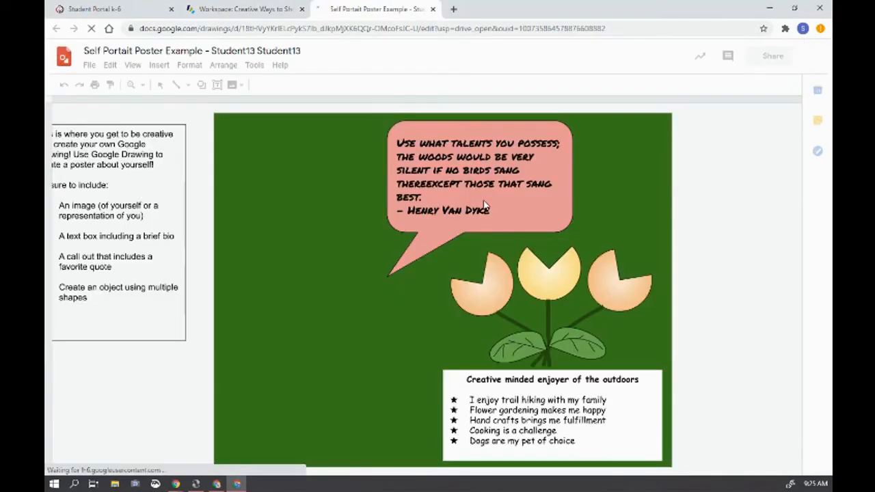